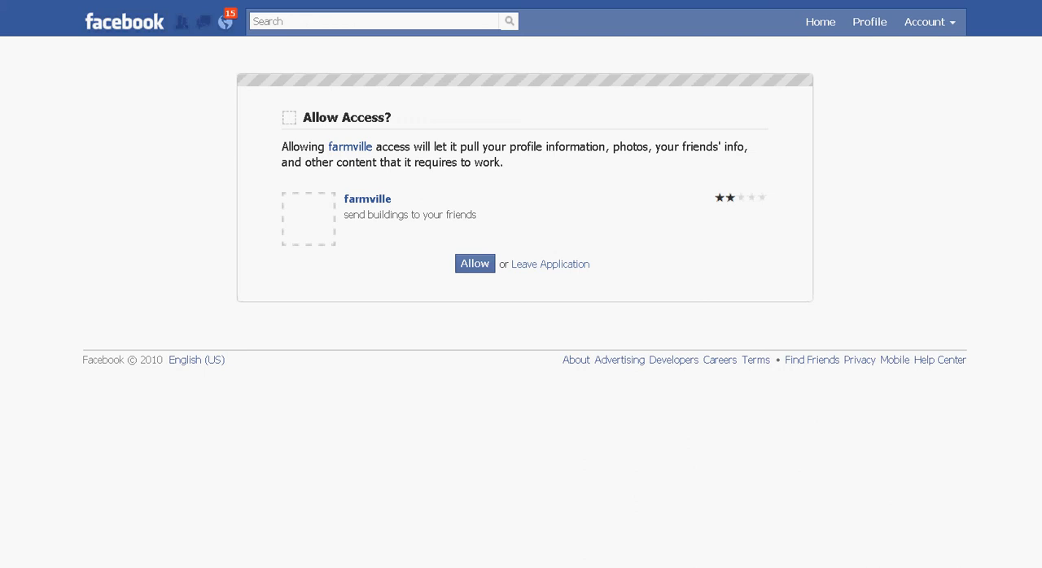
mouse_move(367, 198)
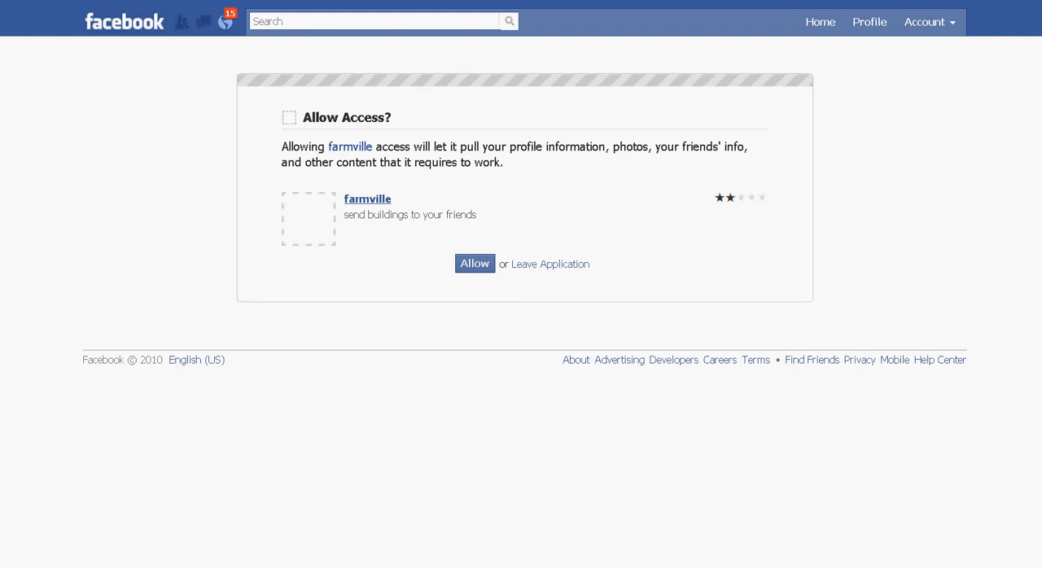
Open the farmville application's own Facebook page from its app name link
click(475, 263)
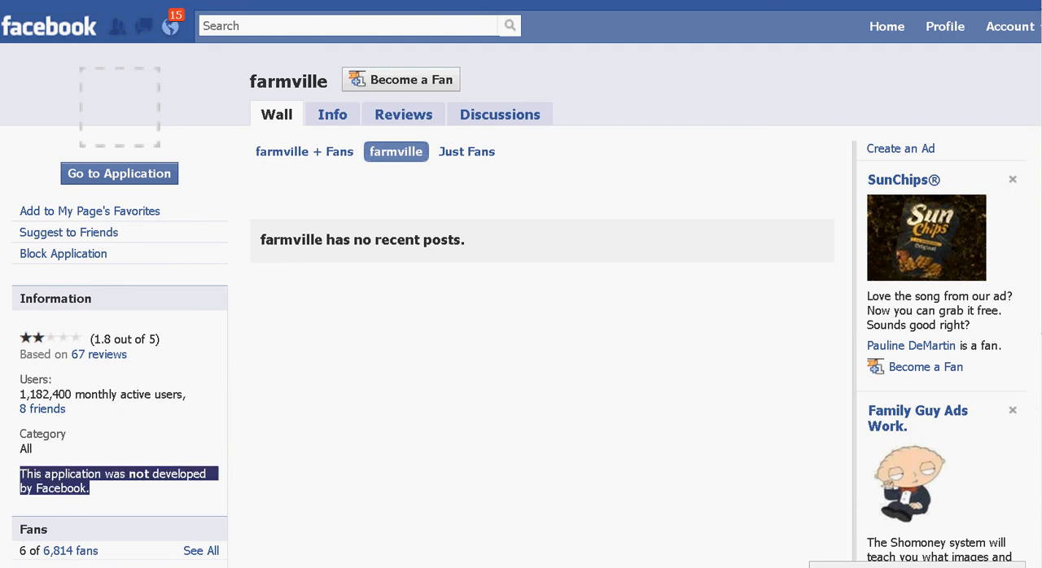
Scroll to the page bottom showing the Contact Developer and Report Application links
scroll(down, 3)
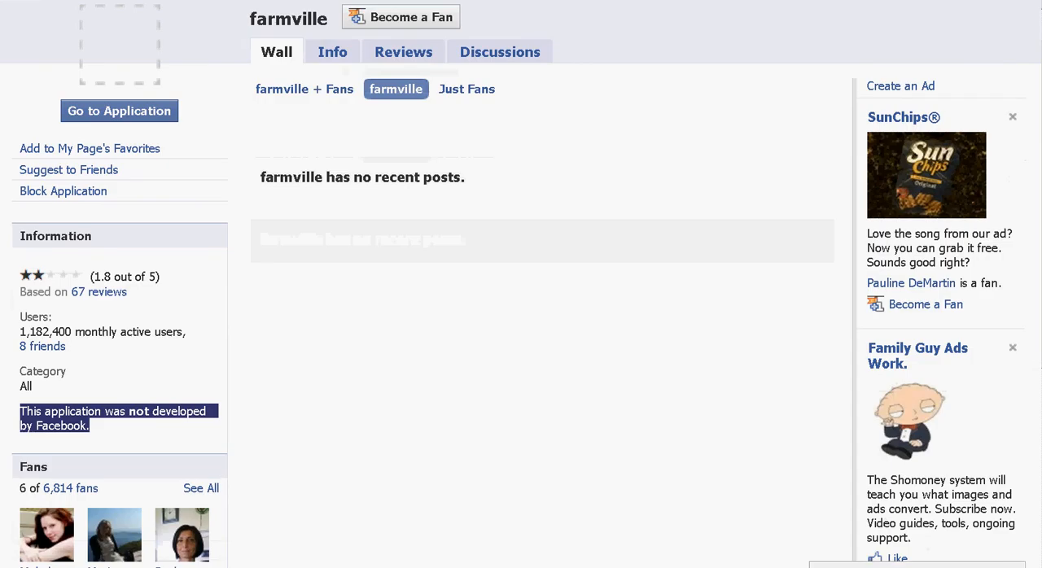
scroll(down, 3)
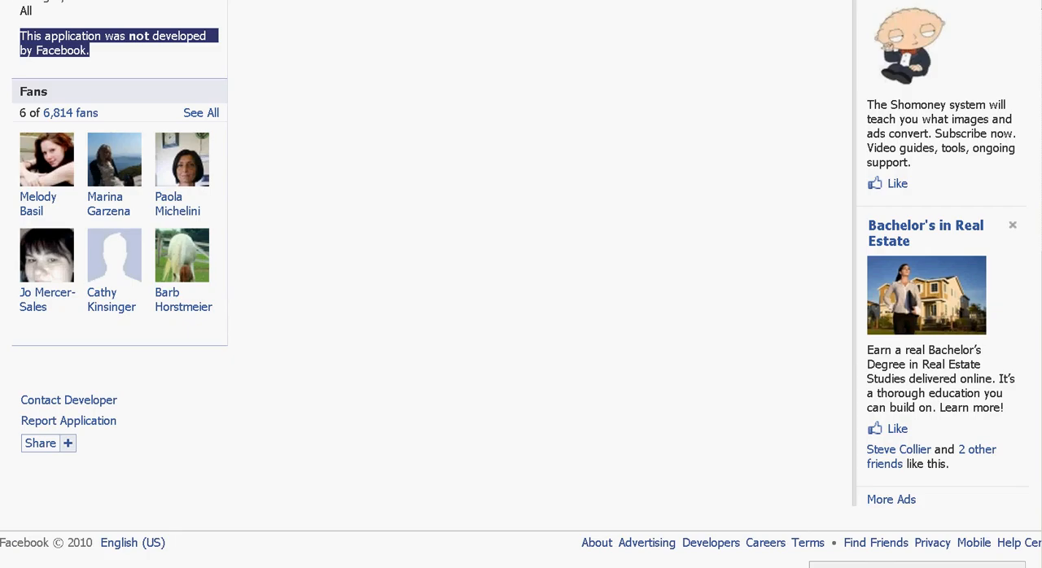